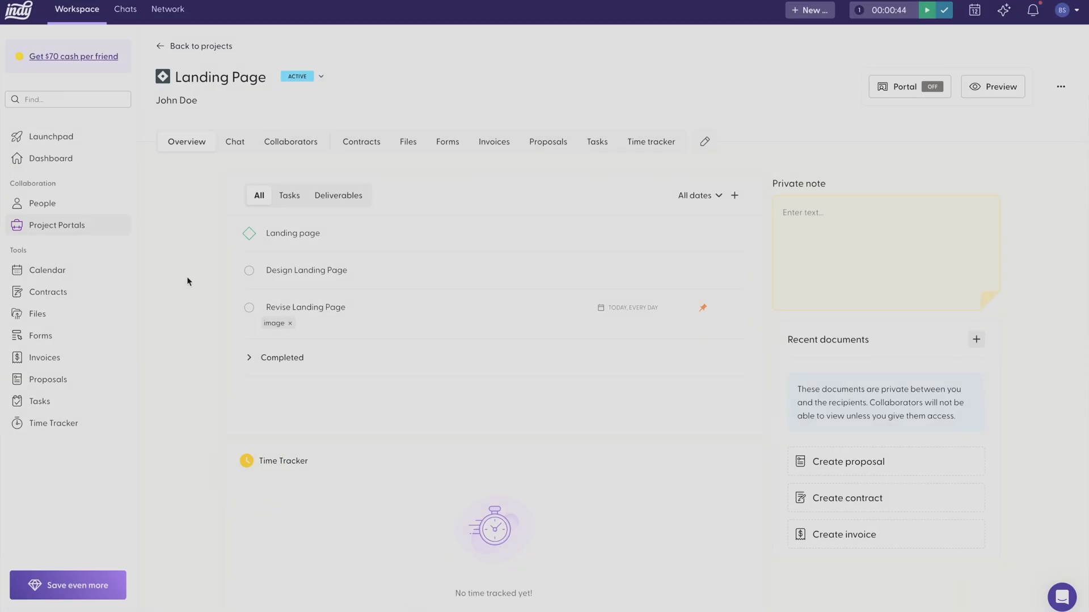
mouse_move(159, 255)
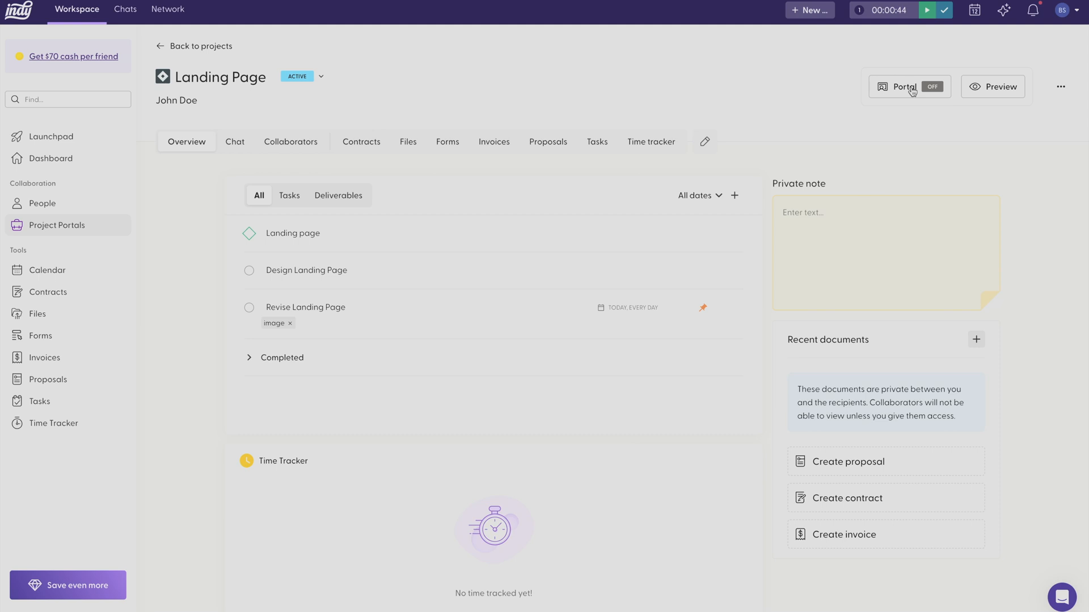
- Enable the client portal for the Landing Page project
click(904, 87)
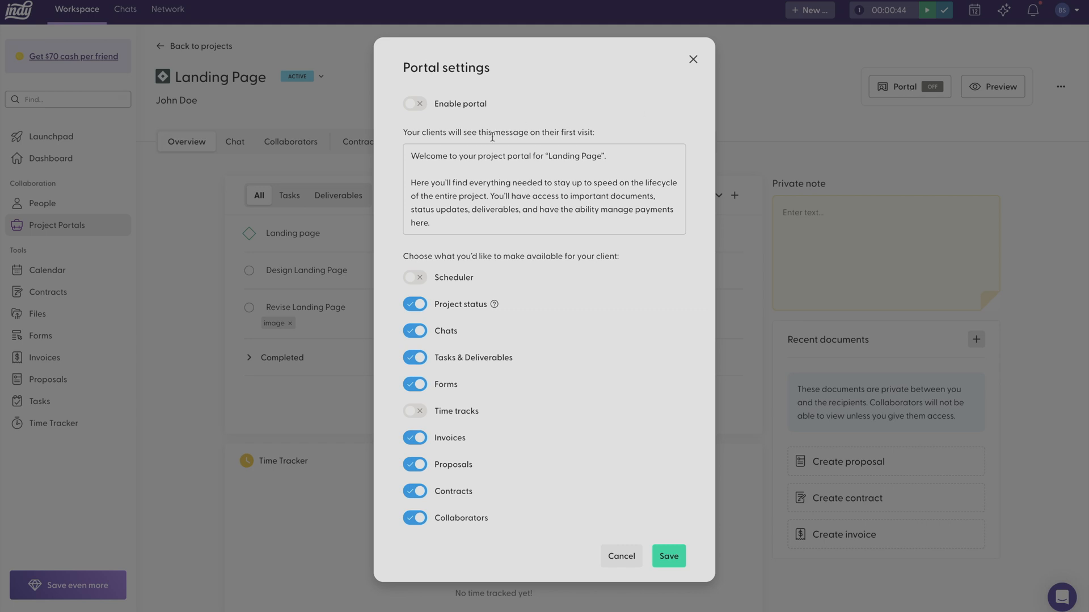
click(414, 103)
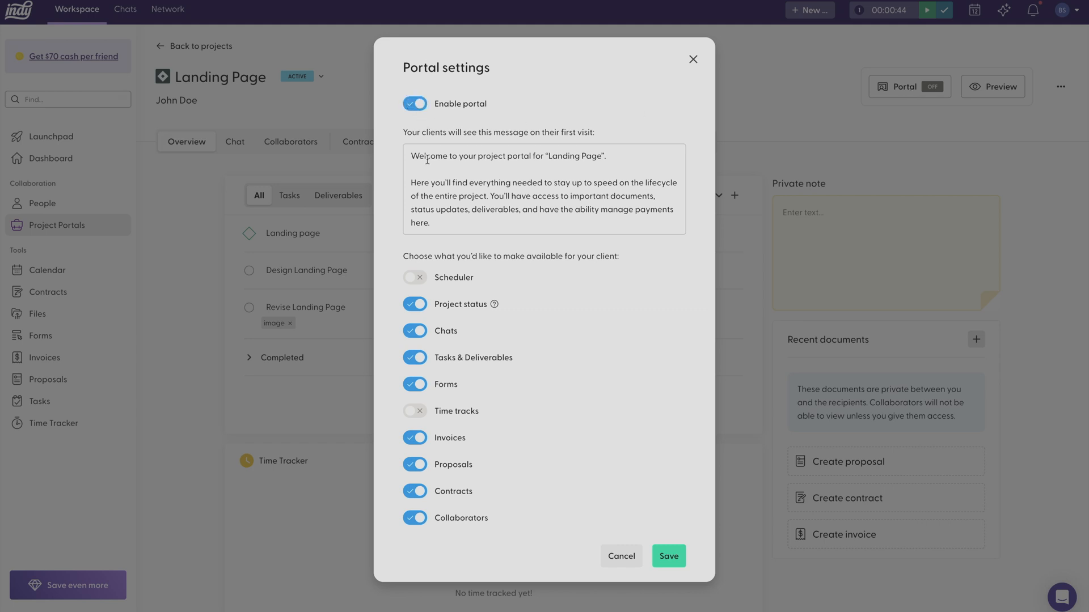
mouse_move(506, 210)
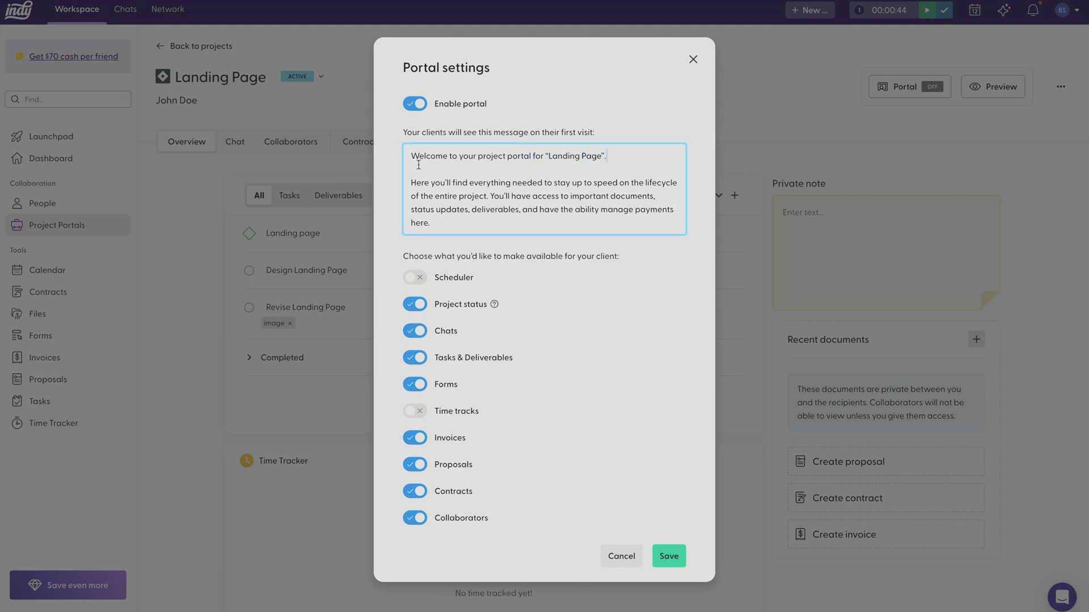
mouse_move(428, 274)
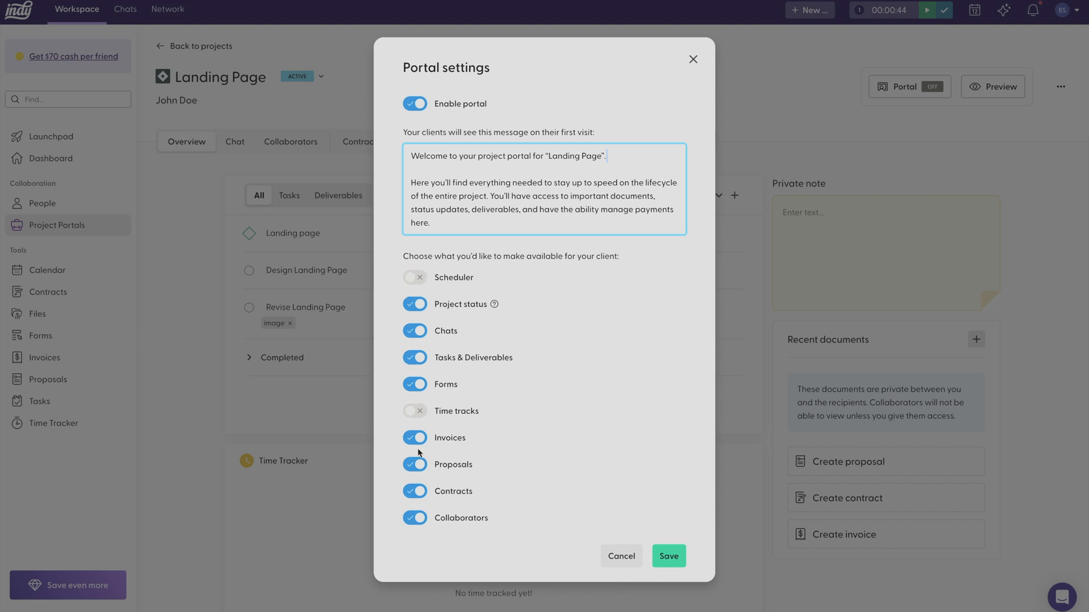
- Share time tracks, stop sharing forms, and save the portal settings
click(415, 411)
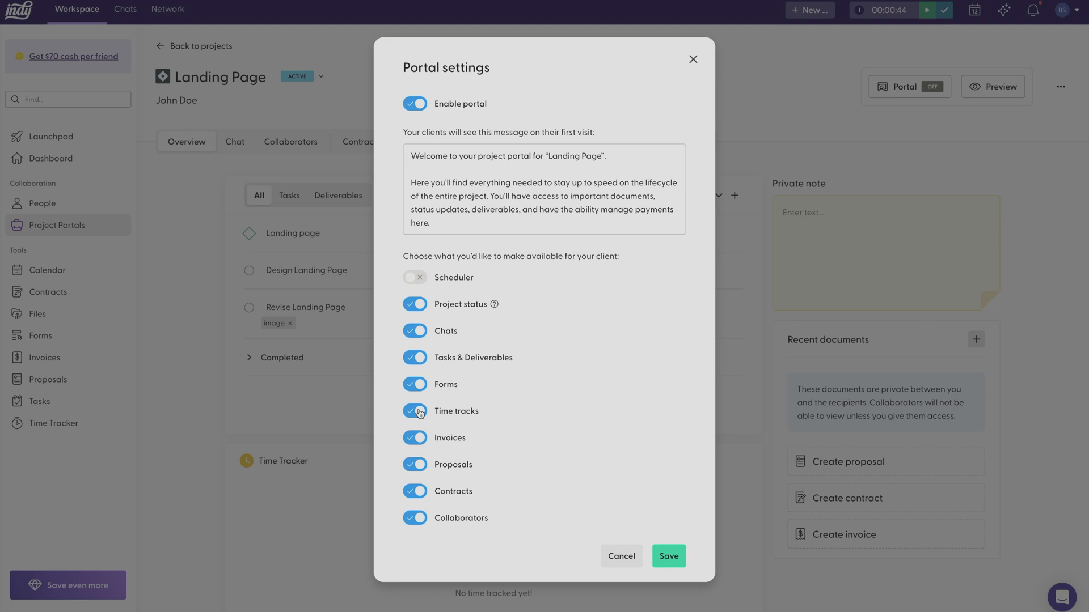
click(415, 410)
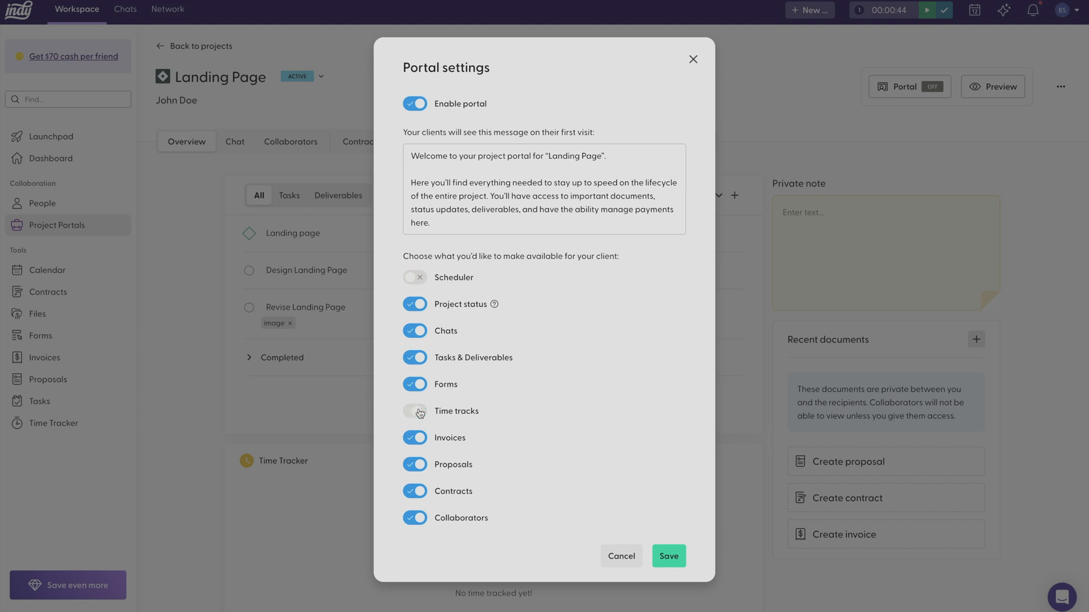
click(414, 411)
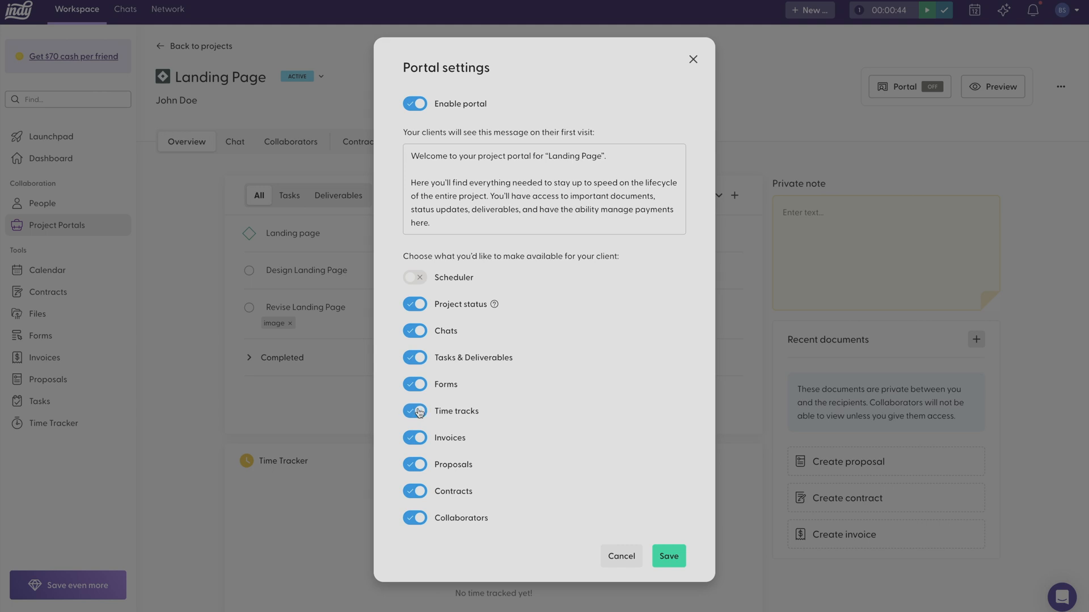
click(415, 384)
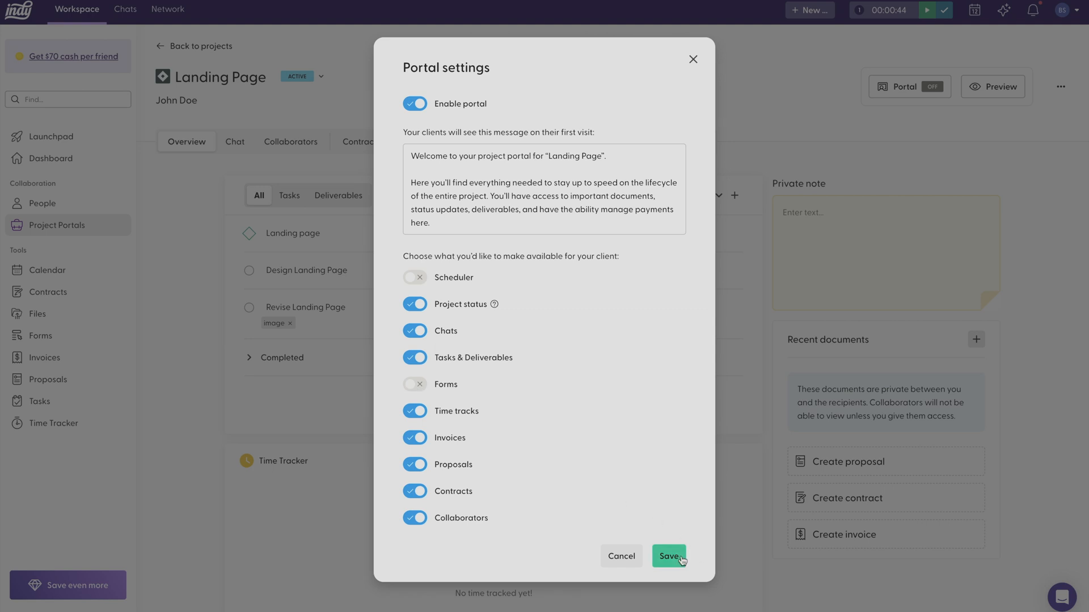
click(669, 556)
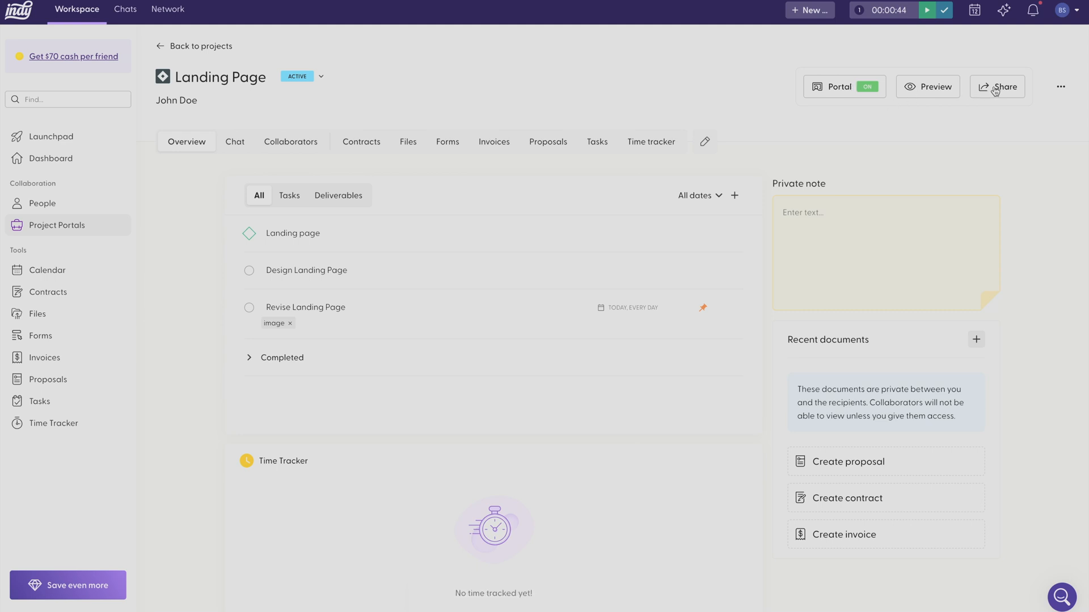
- Create a shareable project access link for the client, then go to the project chat
click(1002, 86)
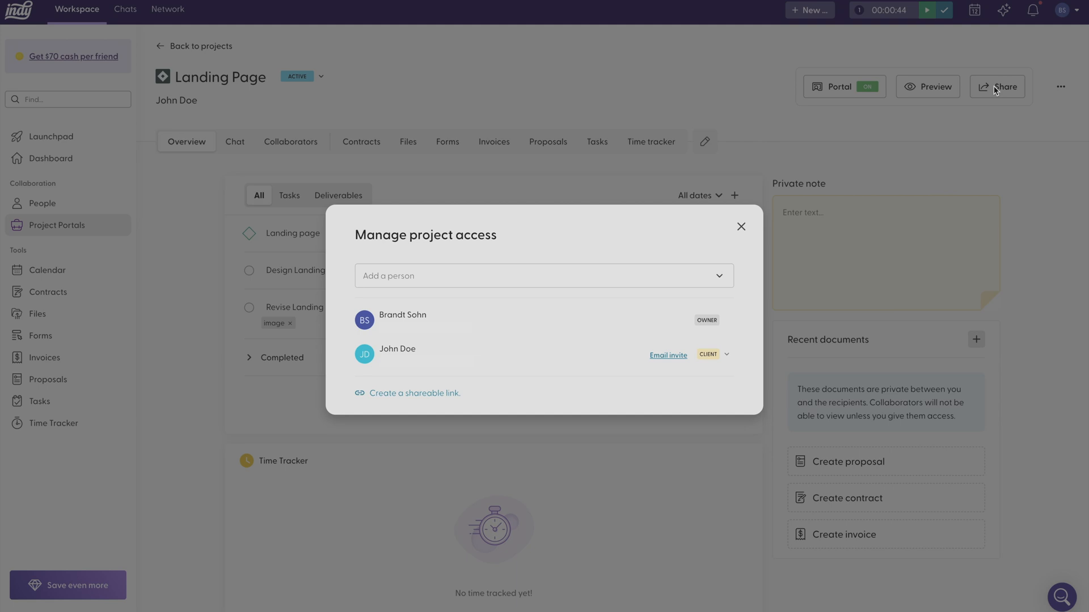
mouse_move(528, 284)
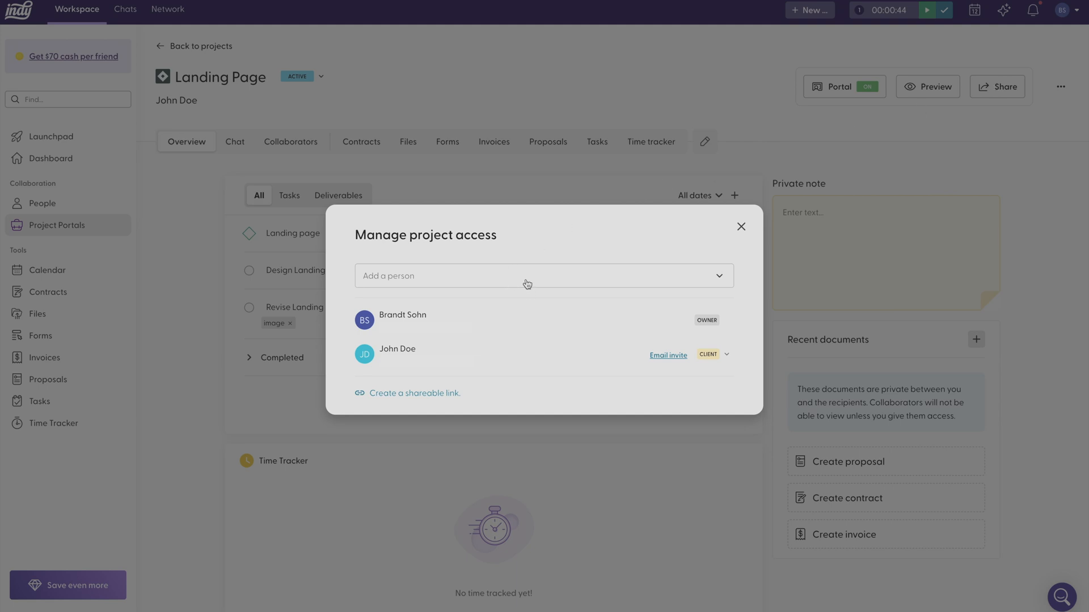
mouse_move(667, 355)
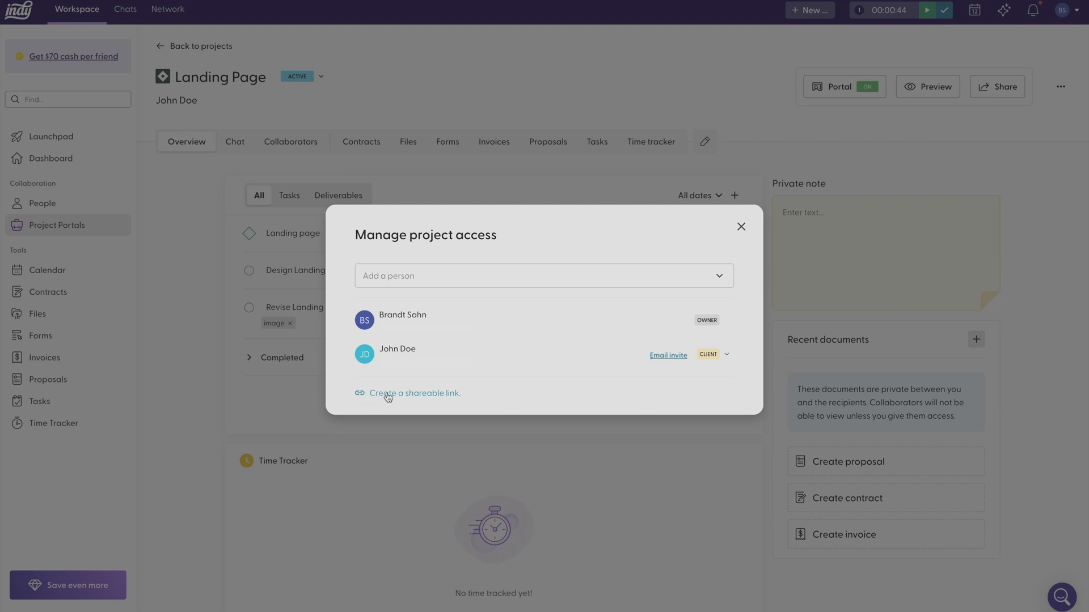
mouse_move(413, 395)
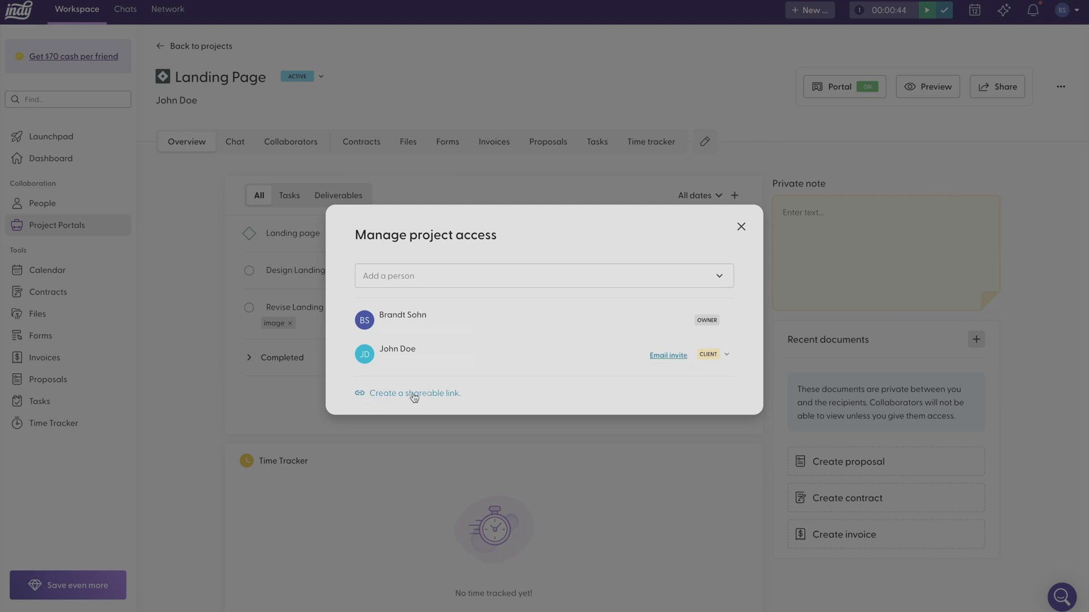
click(741, 227)
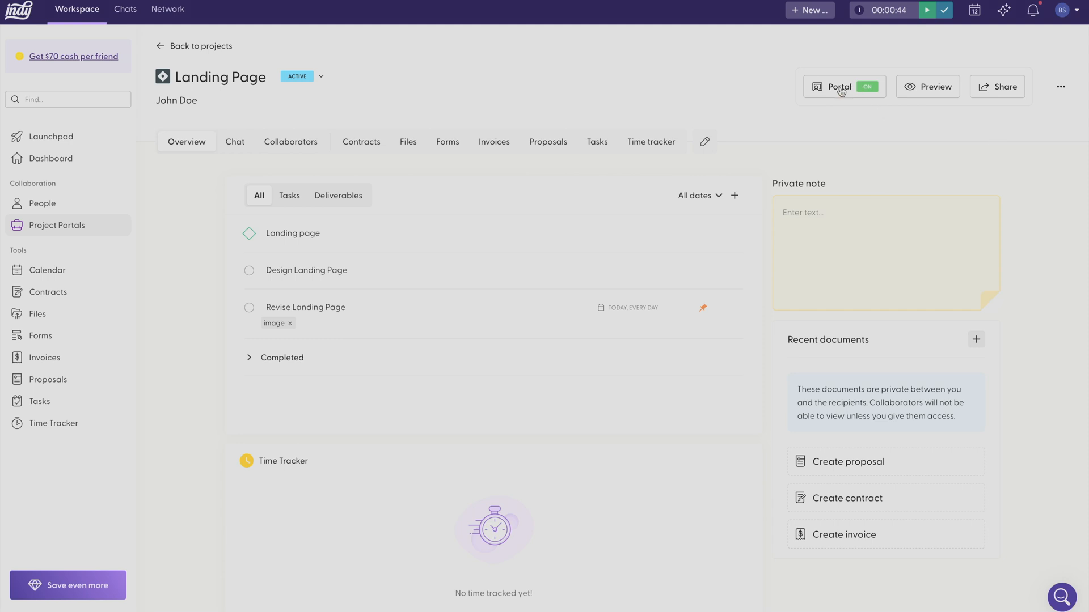
mouse_move(836, 93)
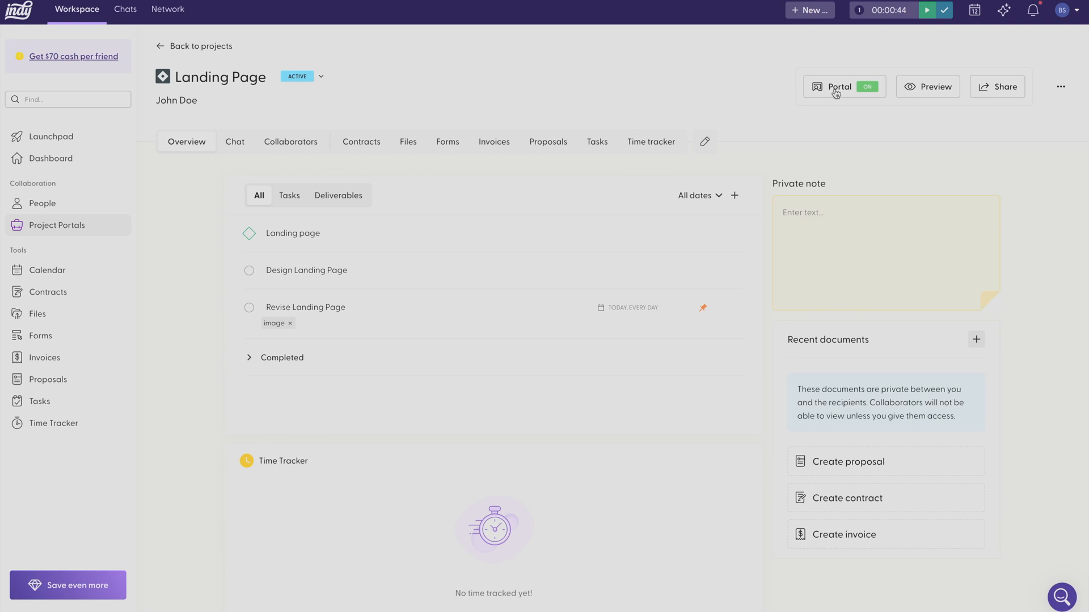
mouse_move(363, 164)
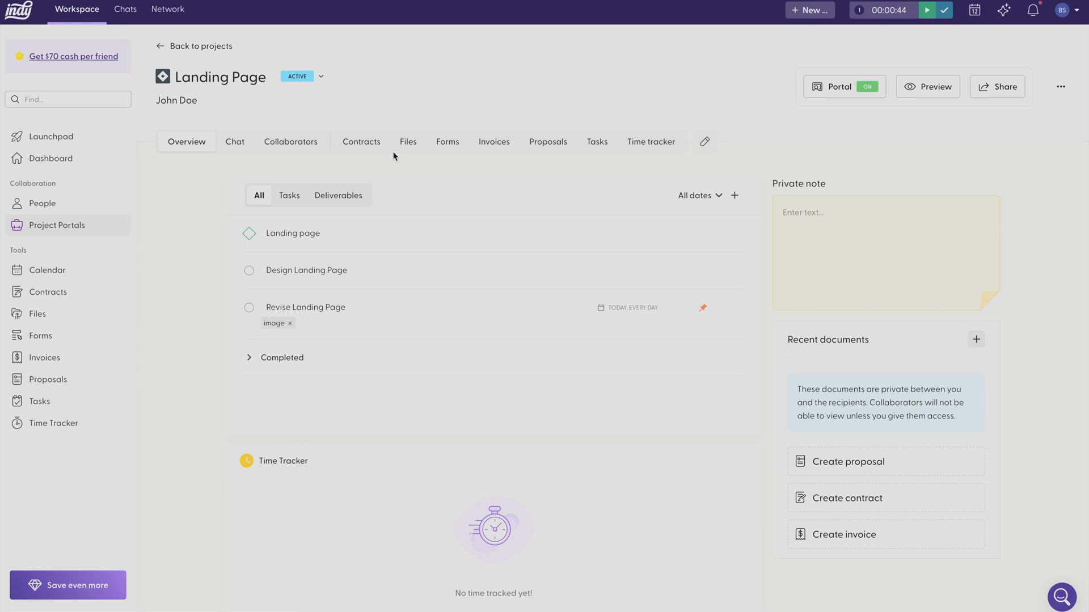
click(235, 142)
text(Did you get my latest design up)
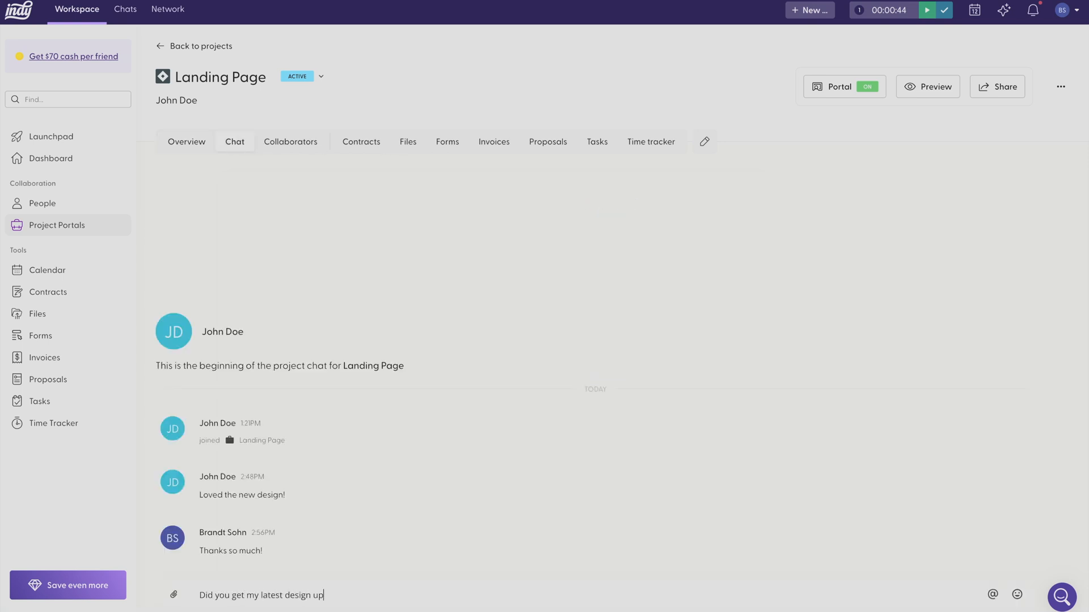
- Start a chat message with an attachment option and an '@' mention
click(173, 595)
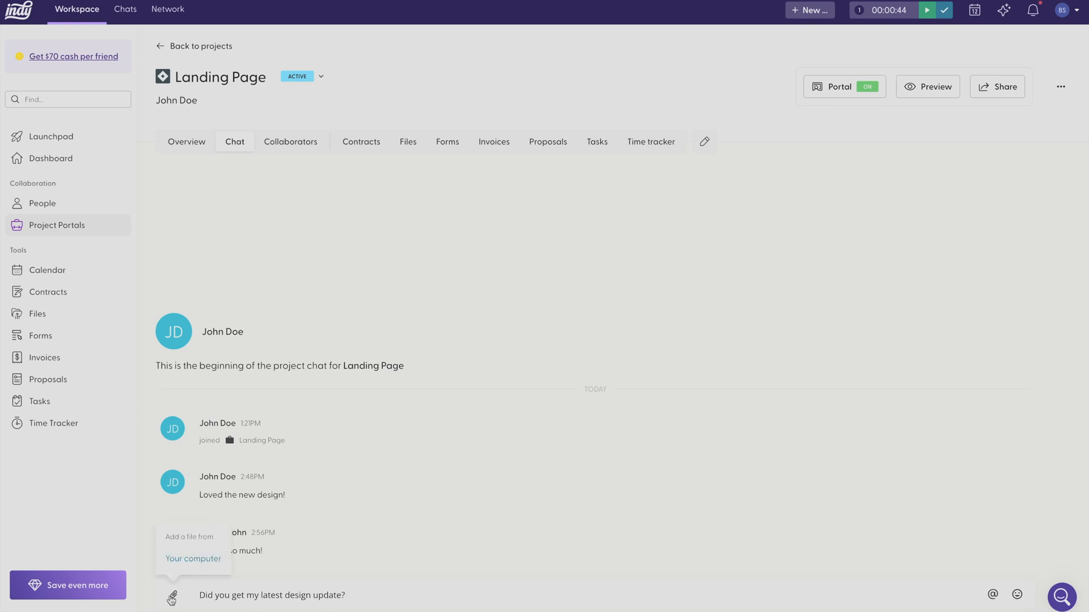
text(@)
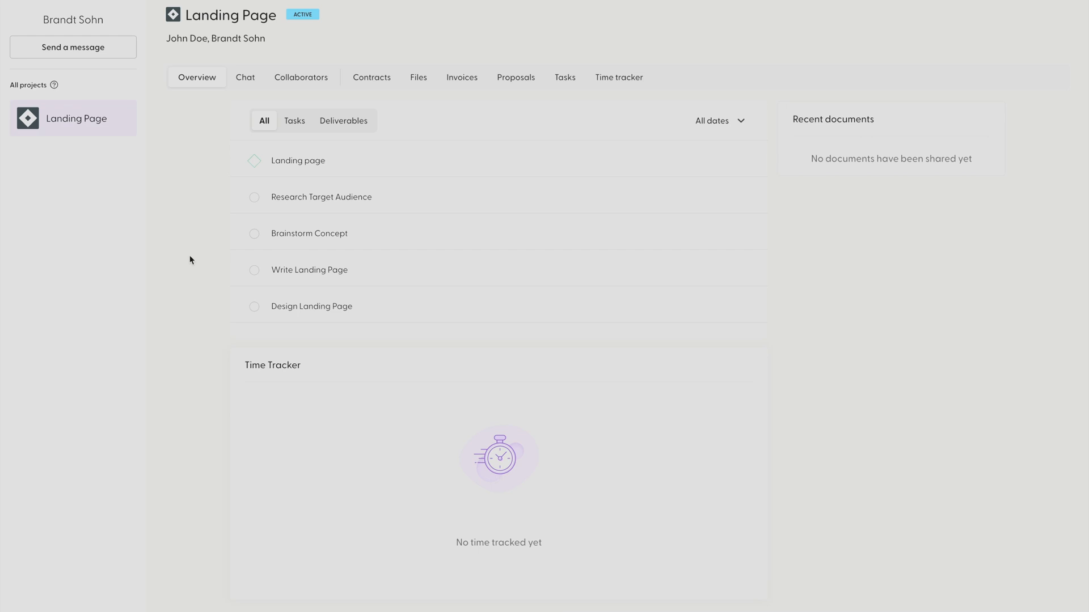
mouse_move(214, 234)
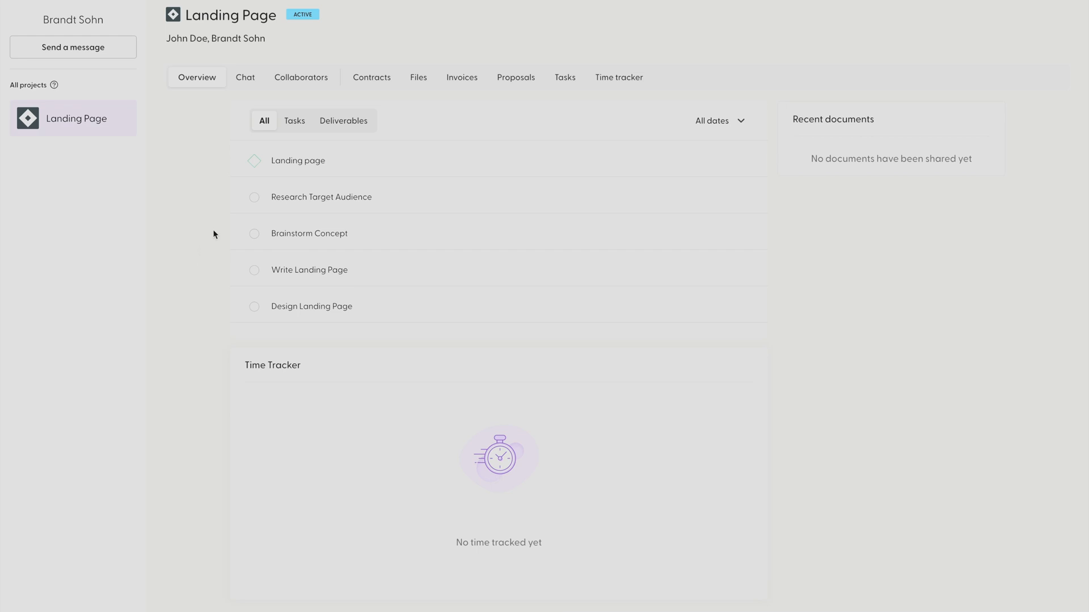
mouse_move(307, 313)
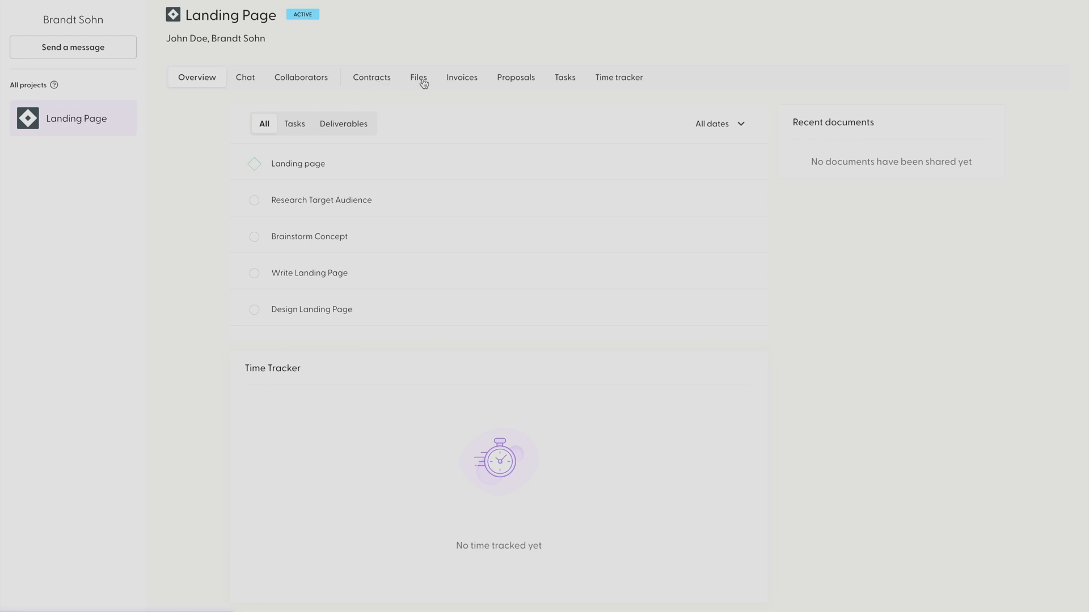
mouse_move(534, 79)
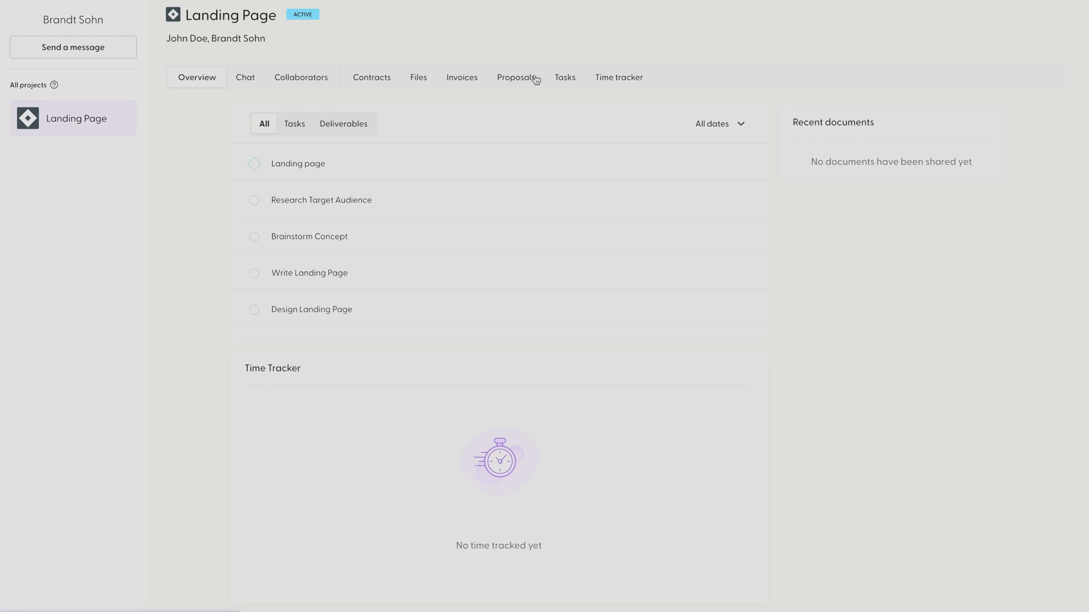
mouse_move(626, 97)
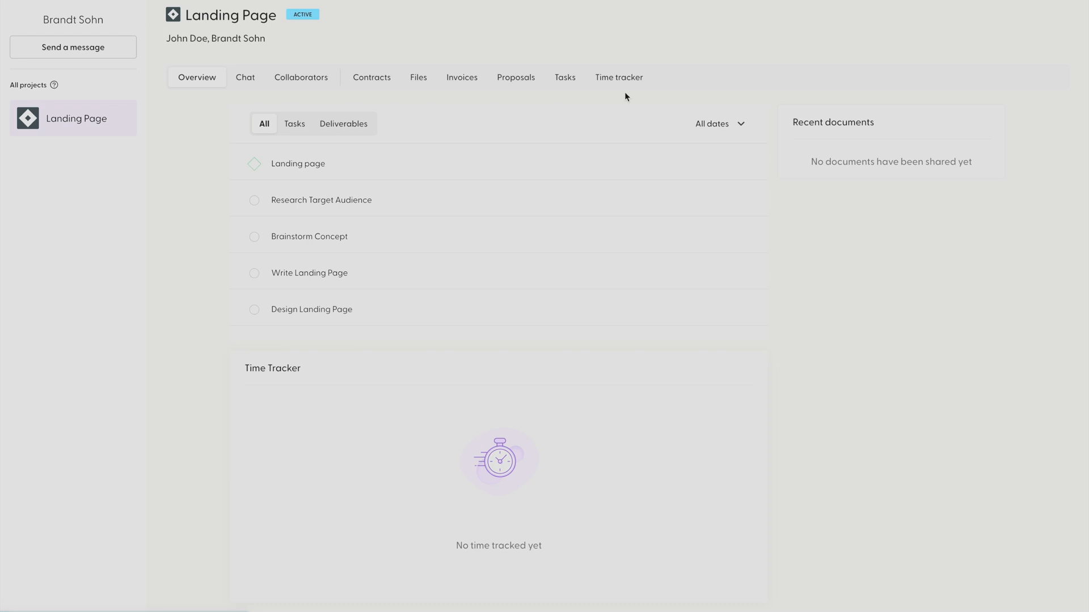
- View the client portal's Files list showing illustration-v1.jpg
click(419, 77)
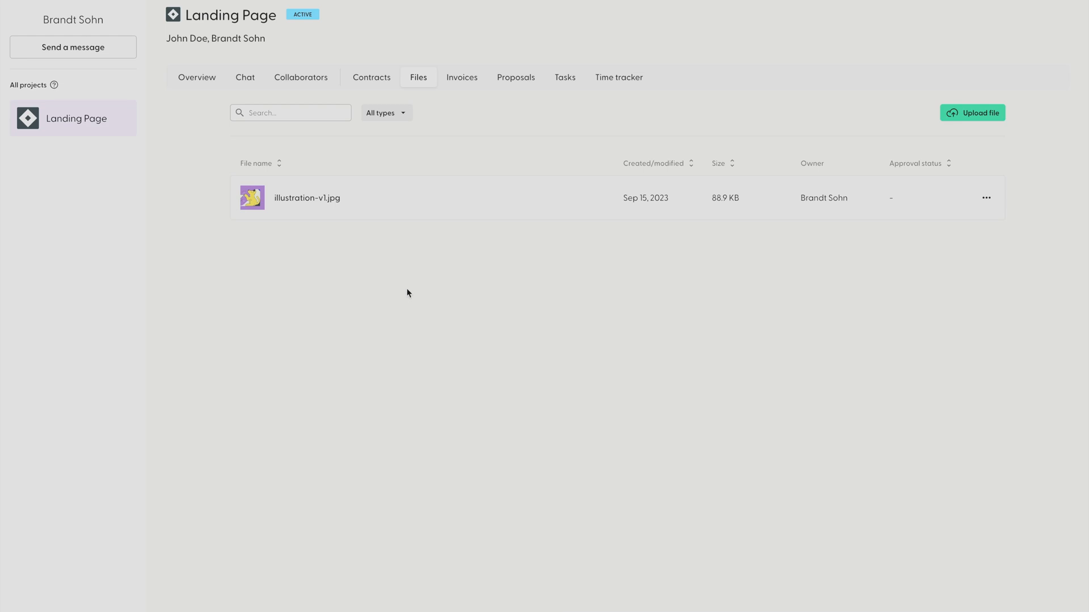
mouse_move(224, 102)
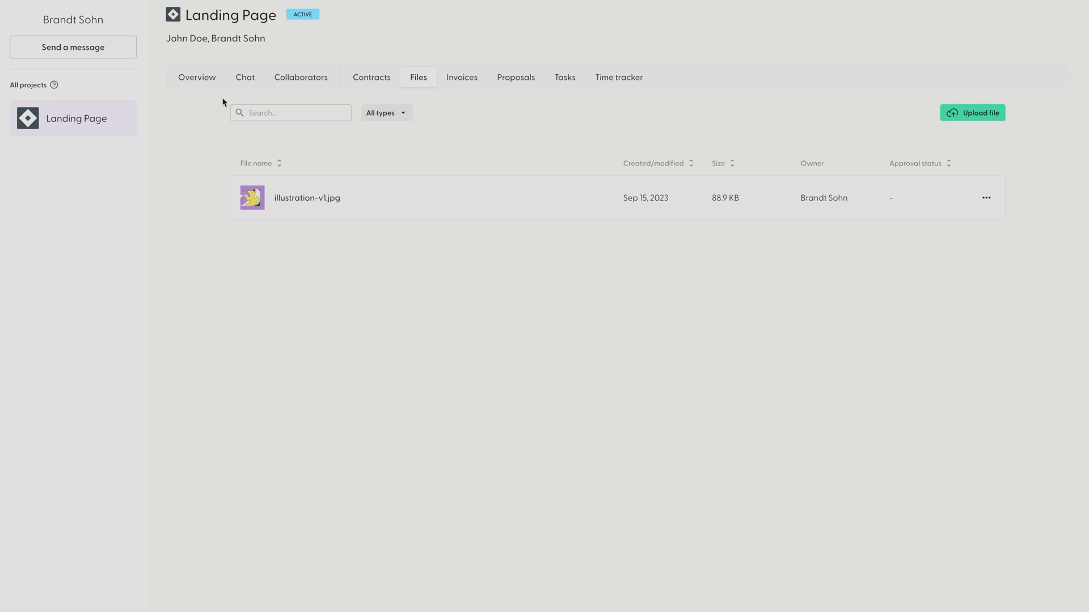
mouse_move(245, 79)
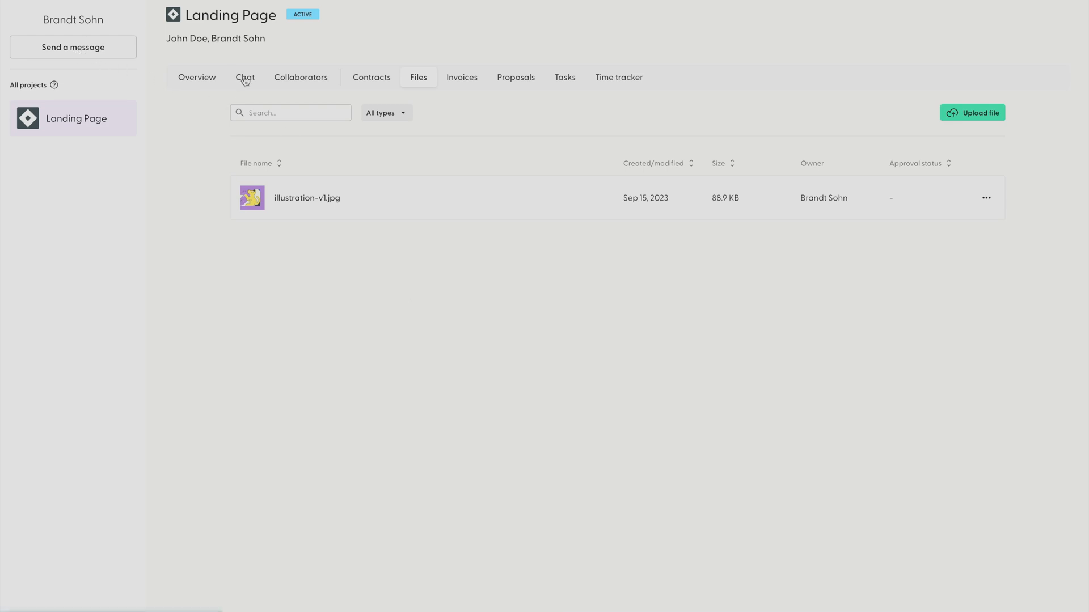
- Post "The design looks great!" in the client-side chat and return to the overview
click(245, 77)
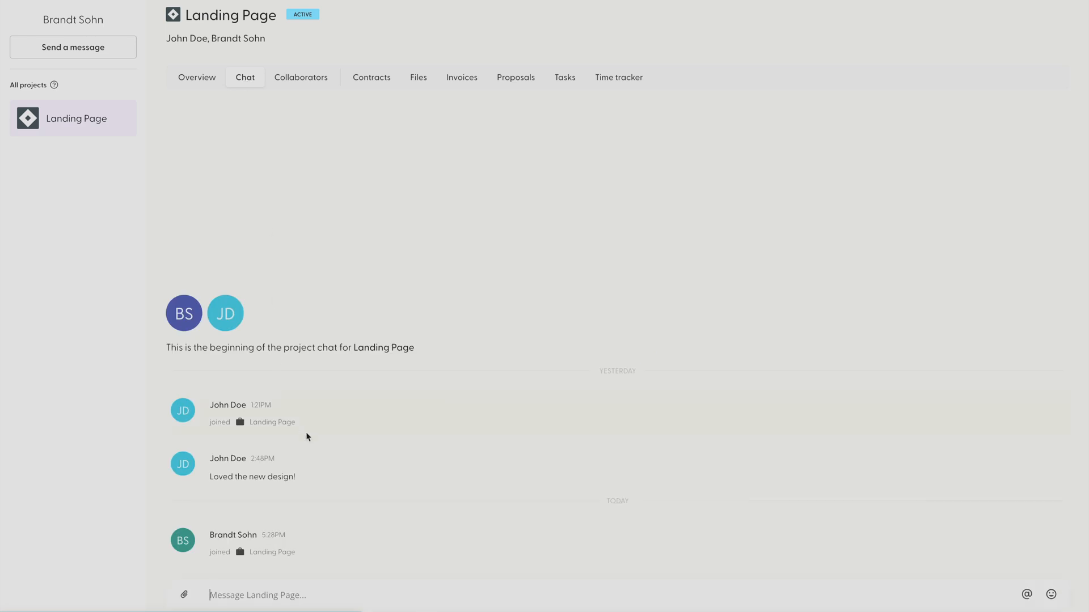
mouse_move(293, 537)
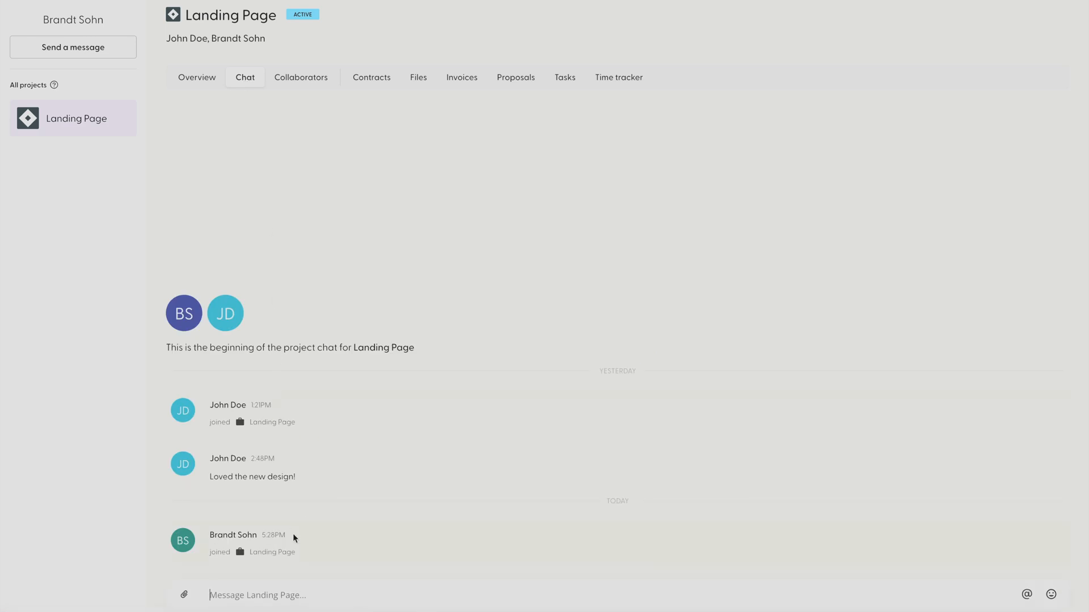
text(The design looks great!)
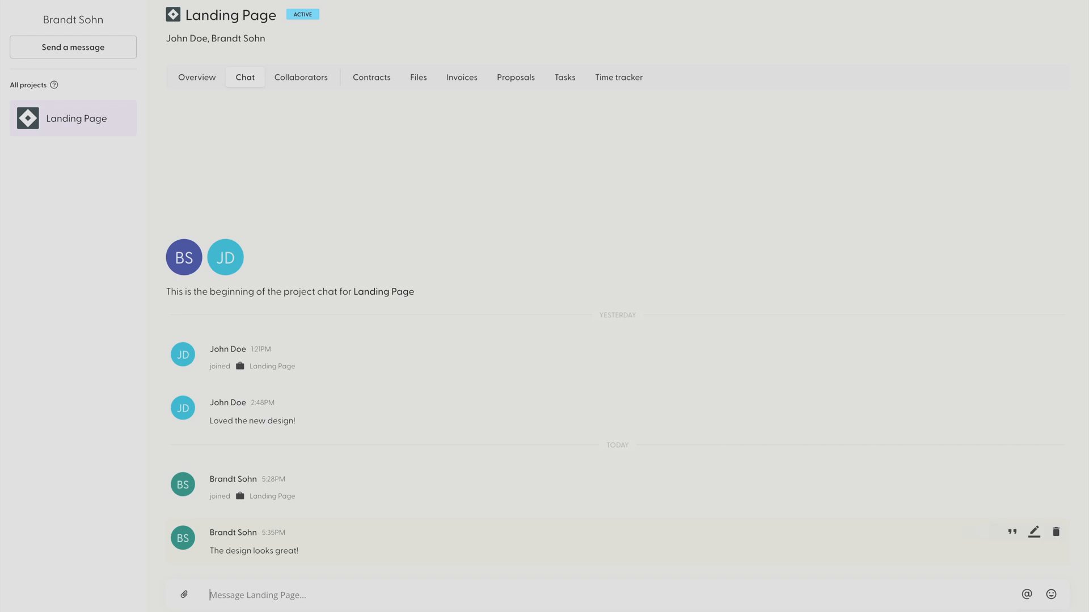
mouse_move(194, 93)
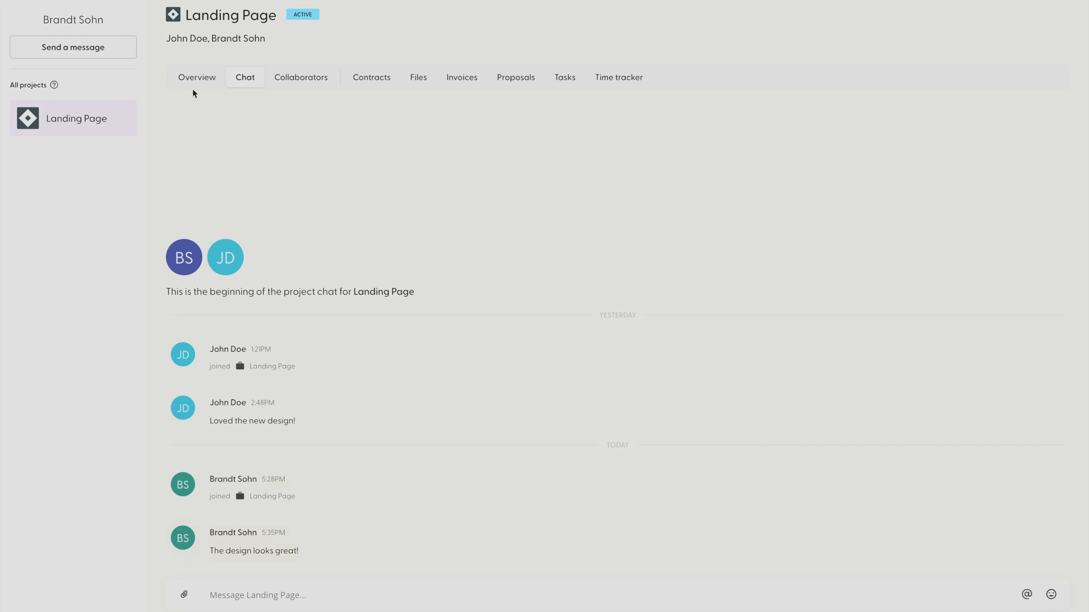
click(196, 78)
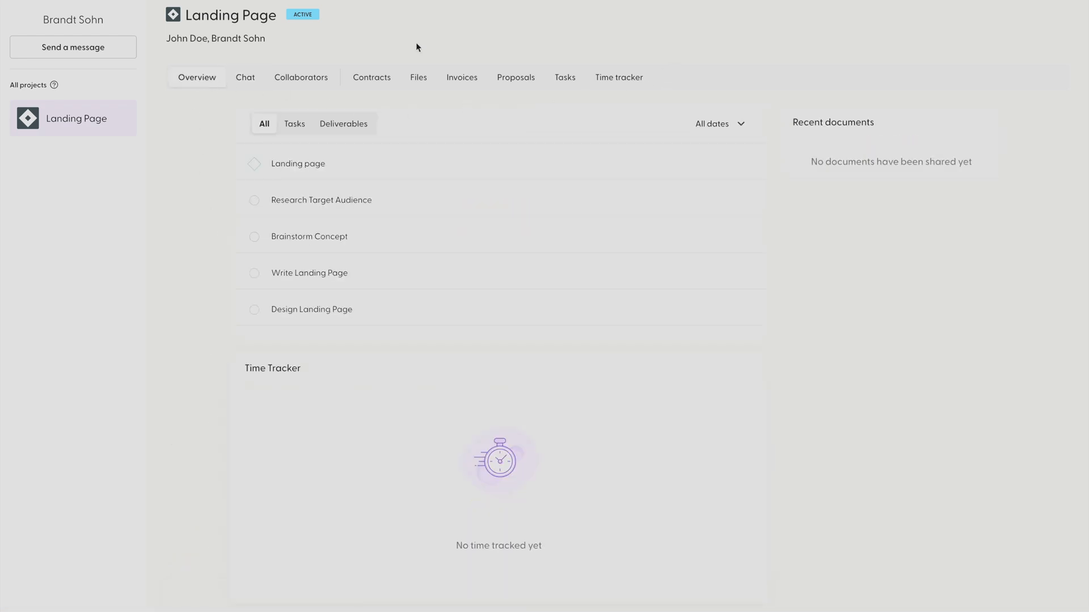